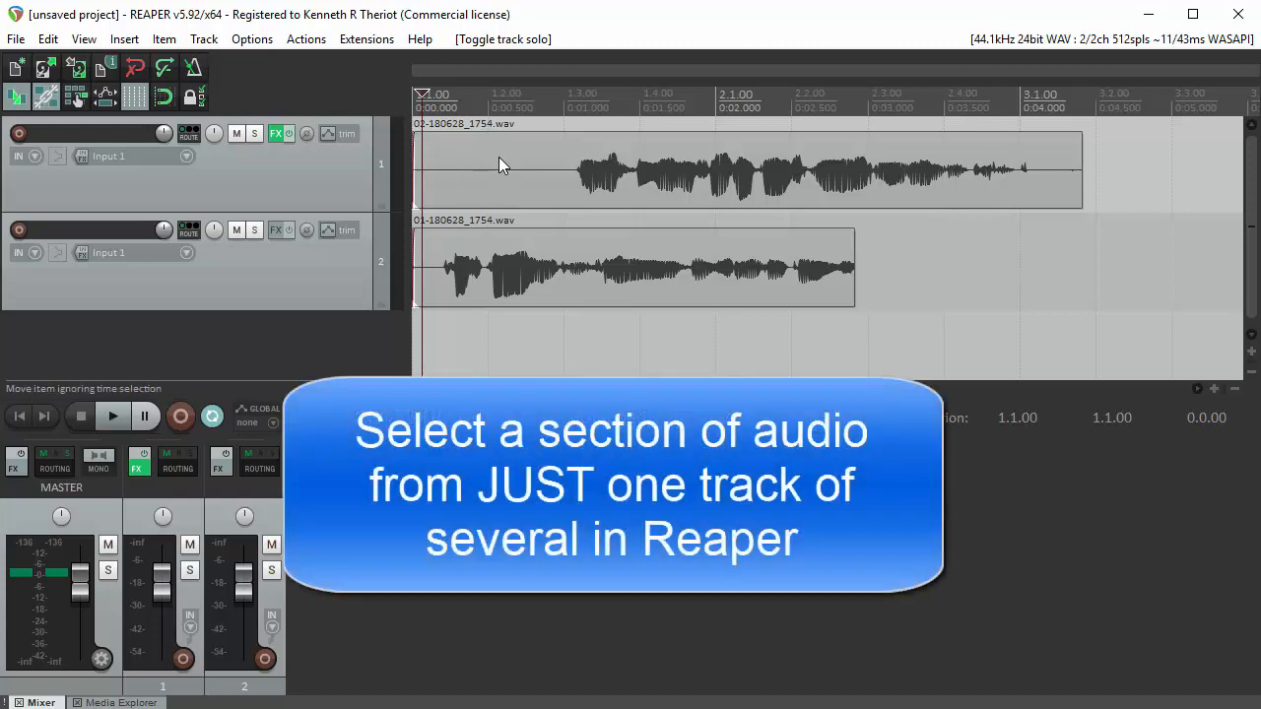
{"action": "mouse_move", "coordinate": [500, 158]}
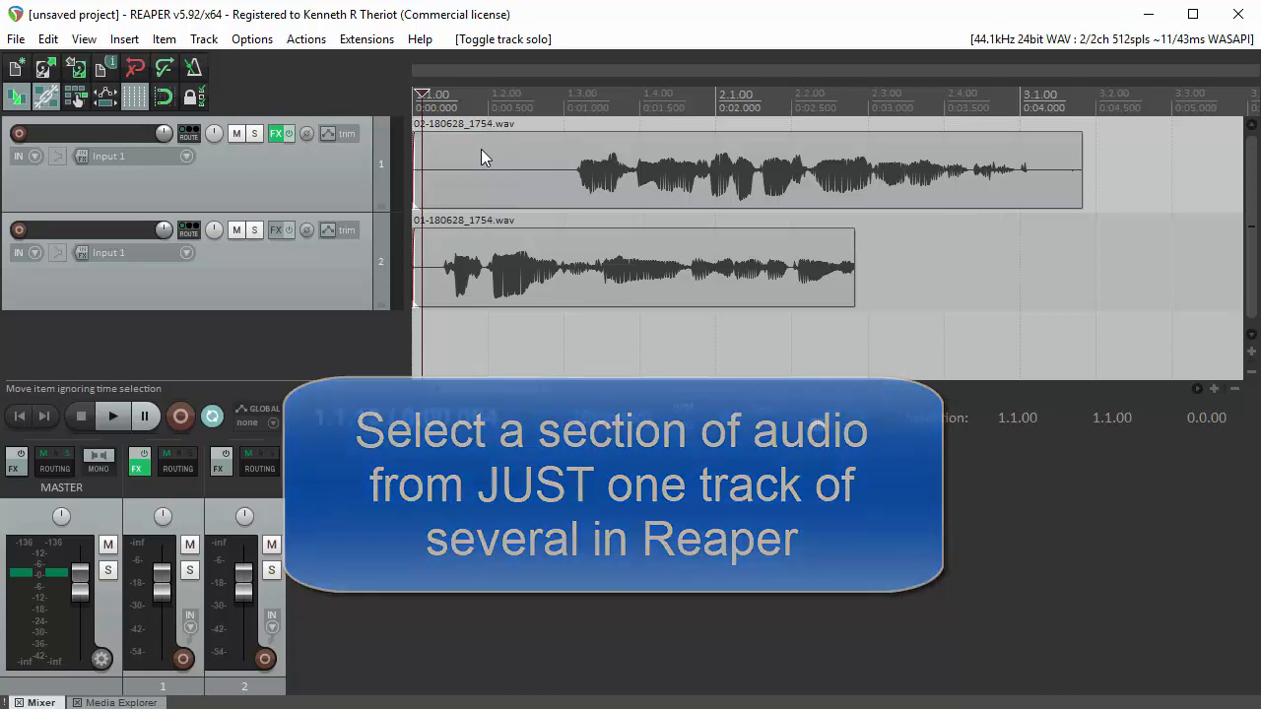
Briefly check track 1's FX, then mark the 0.9 s quiet stretch before its speech.
{"action": "left_click", "coordinate": [276, 134]}
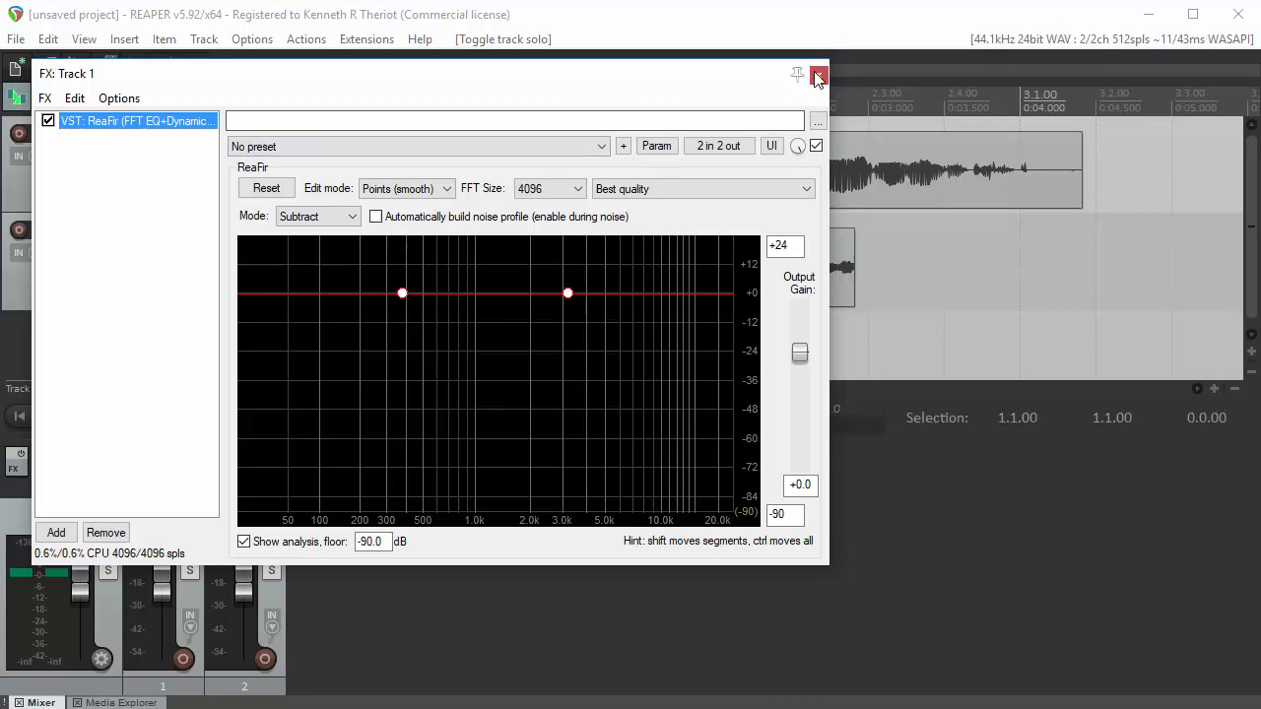
{"action": "left_click", "coordinate": [817, 75]}
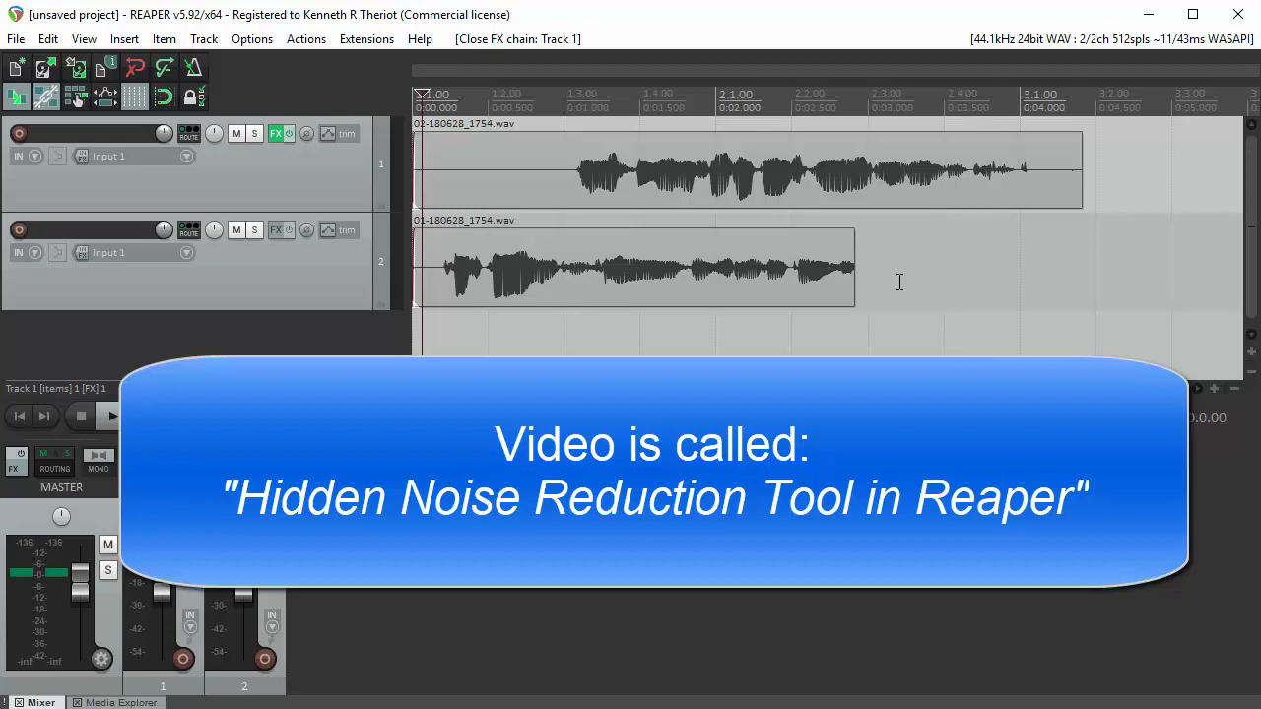
{"action": "mouse_move", "coordinate": [906, 260]}
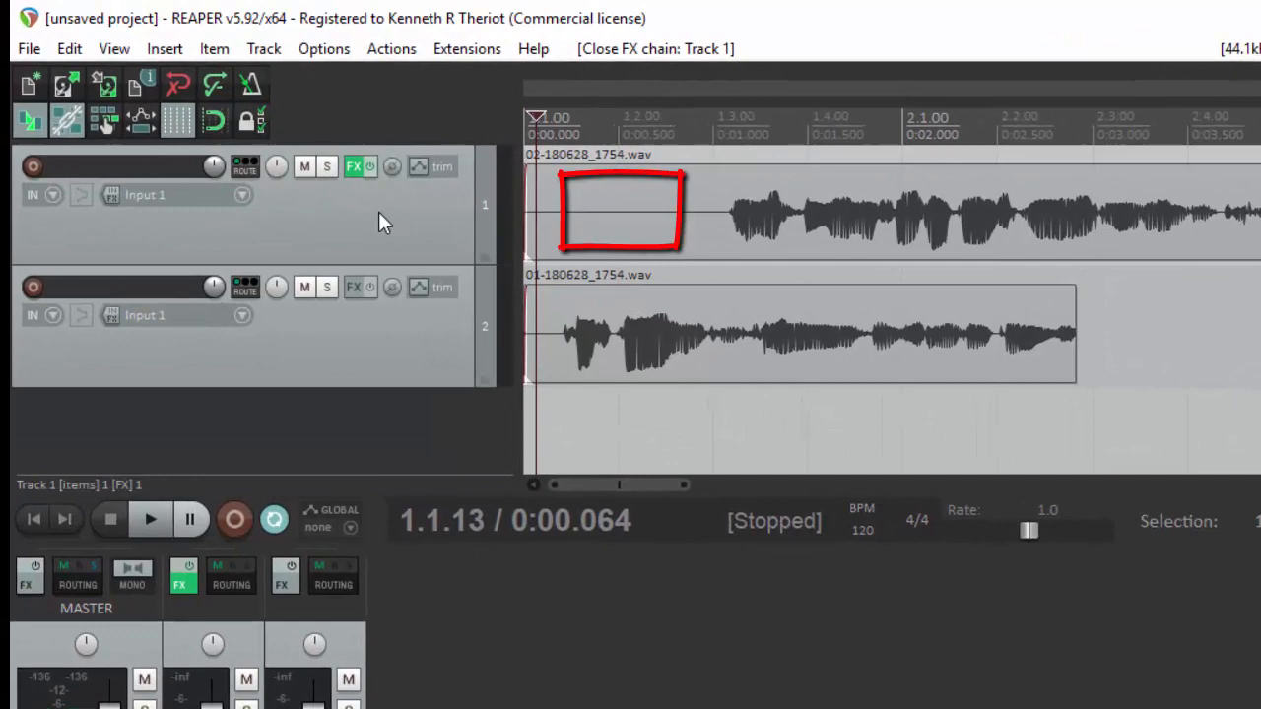
{"action": "mouse_move", "coordinate": [412, 219]}
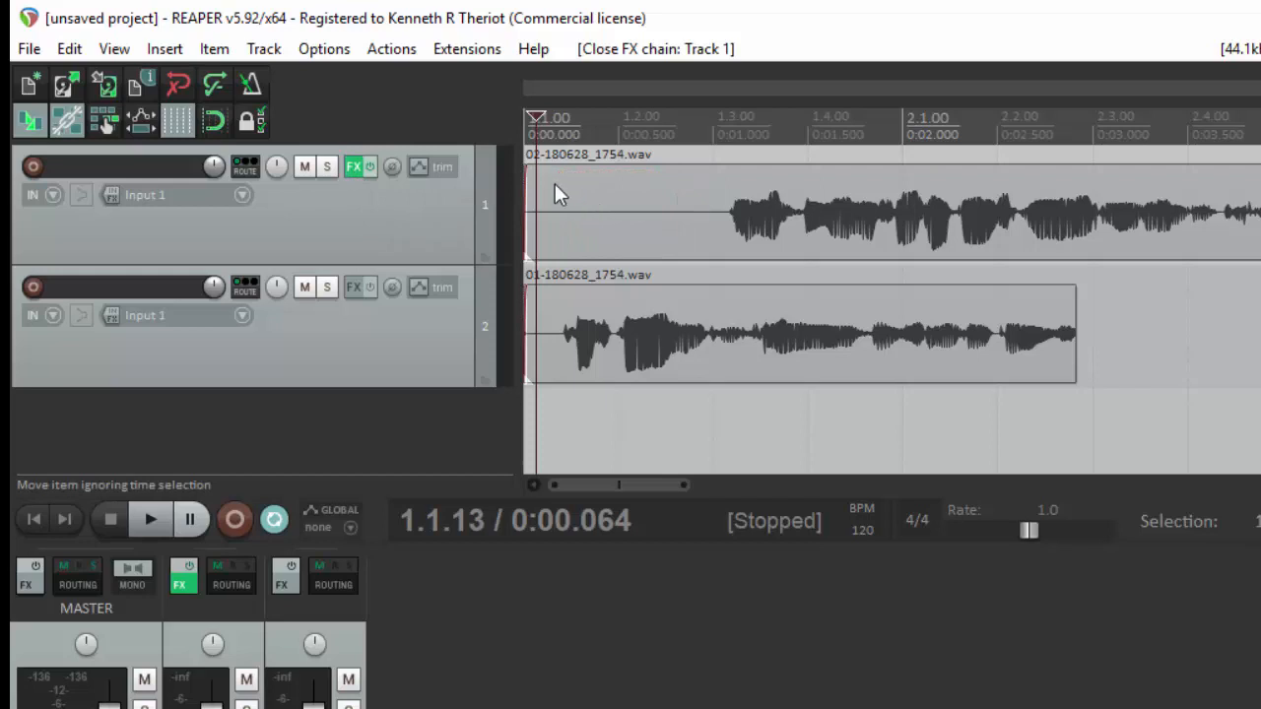
{"action": "mouse_move", "coordinate": [551, 154]}
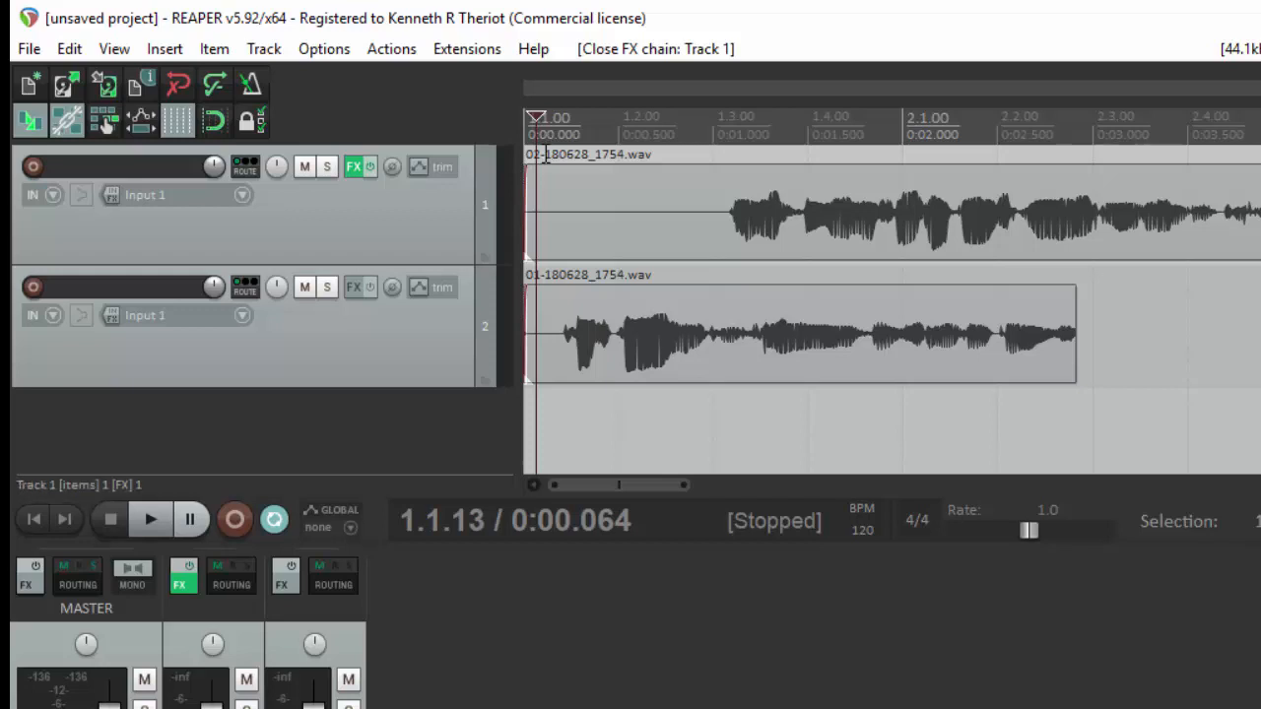
{"action": "mouse_move", "coordinate": [727, 156]}
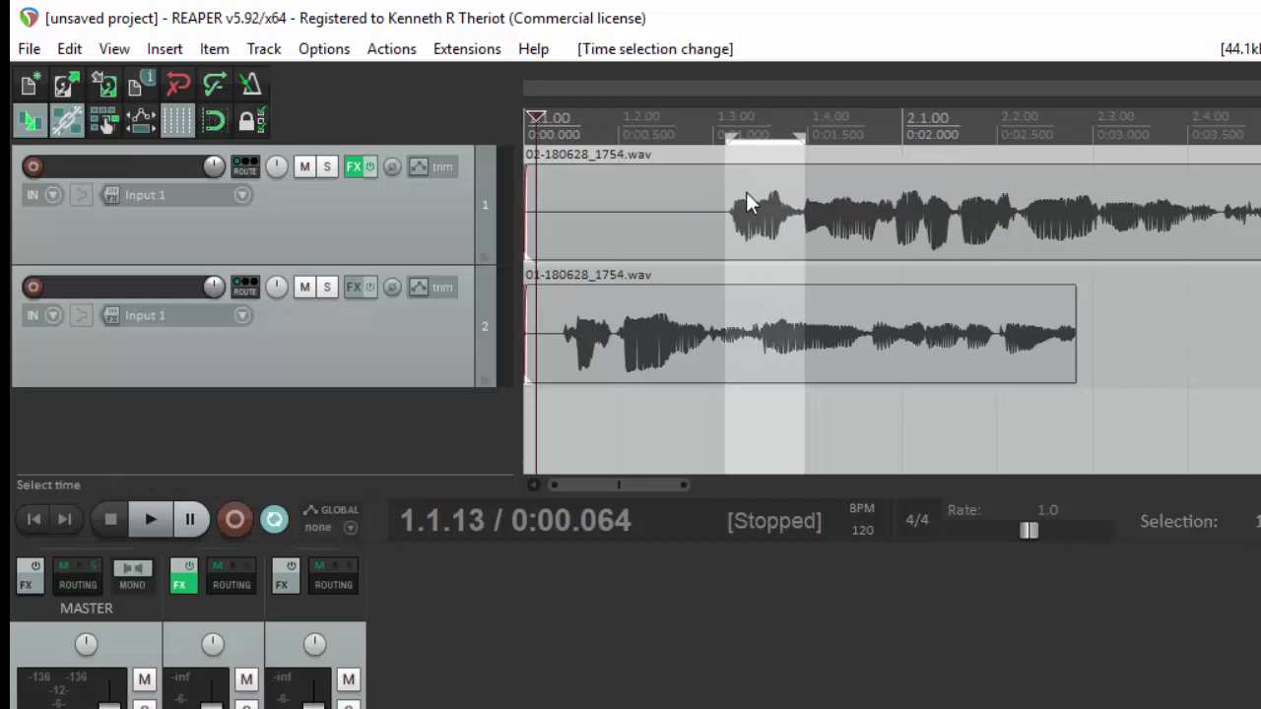
{"action": "mouse_move", "coordinate": [753, 167]}
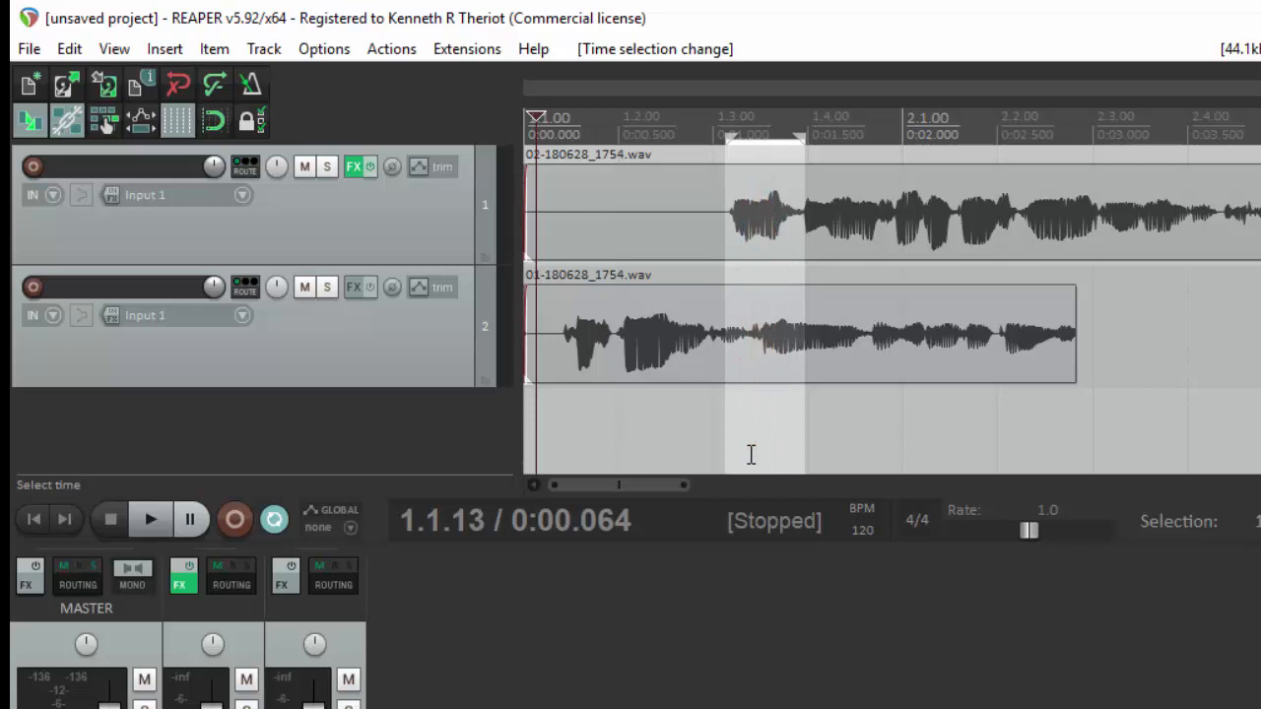
{"action": "mouse_move", "coordinate": [753, 244]}
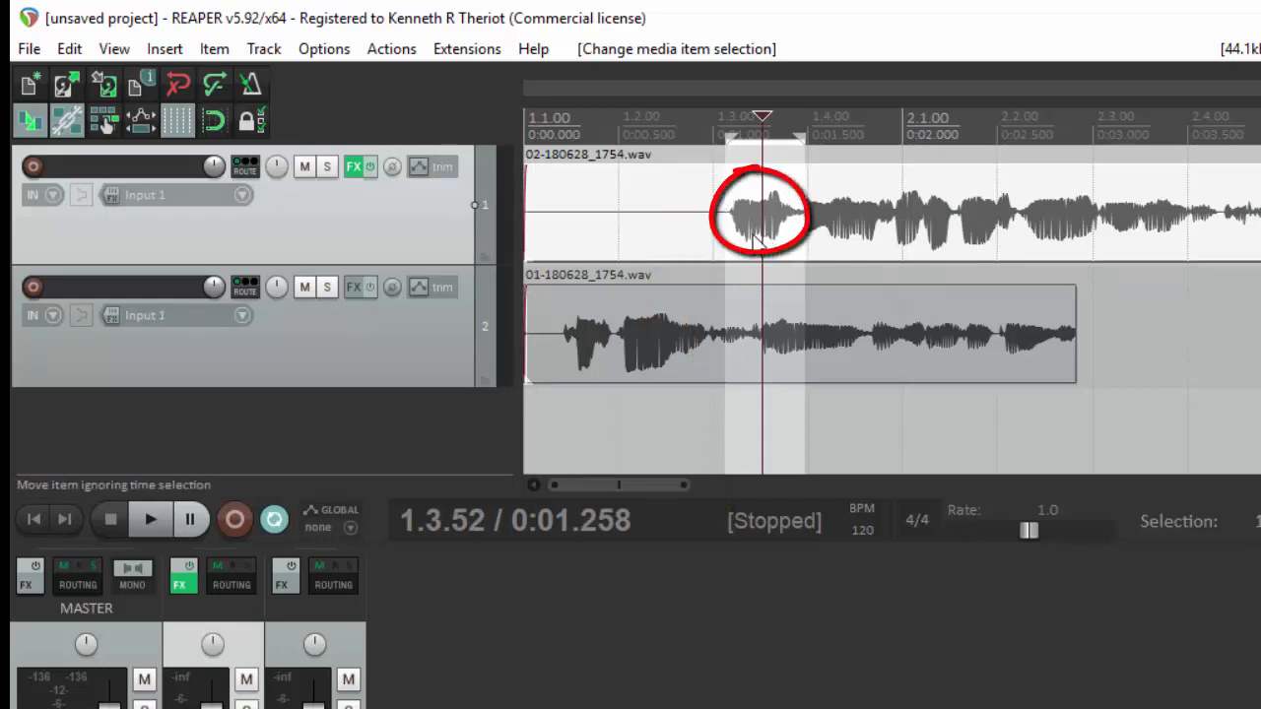
{"action": "right_click", "coordinate": [758, 217]}
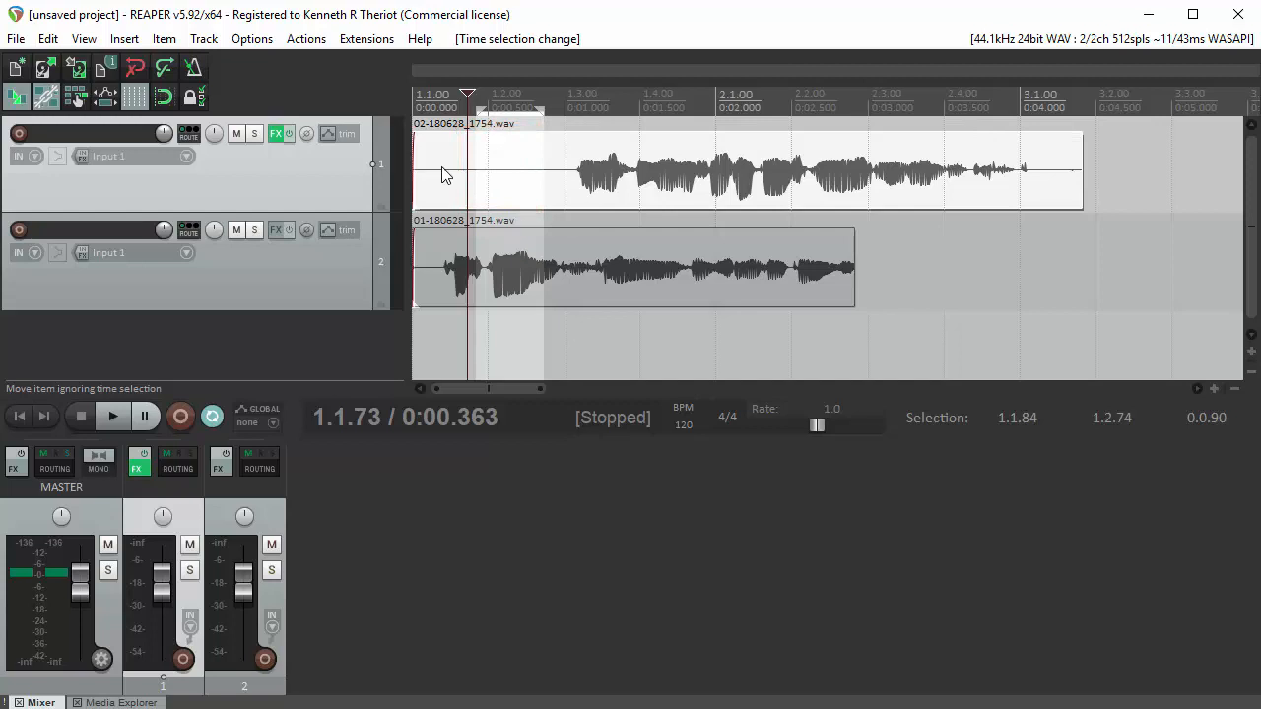
{"action": "mouse_move", "coordinate": [508, 161]}
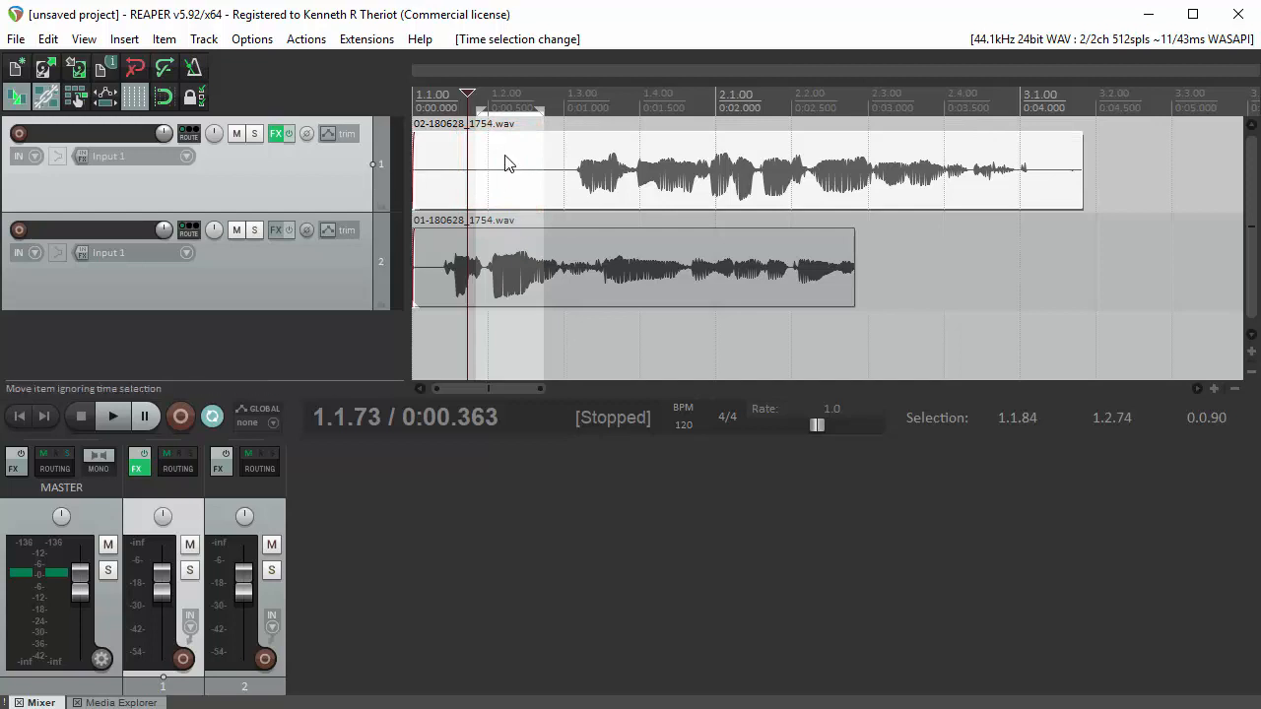
{"action": "left_click", "coordinate": [496, 95]}
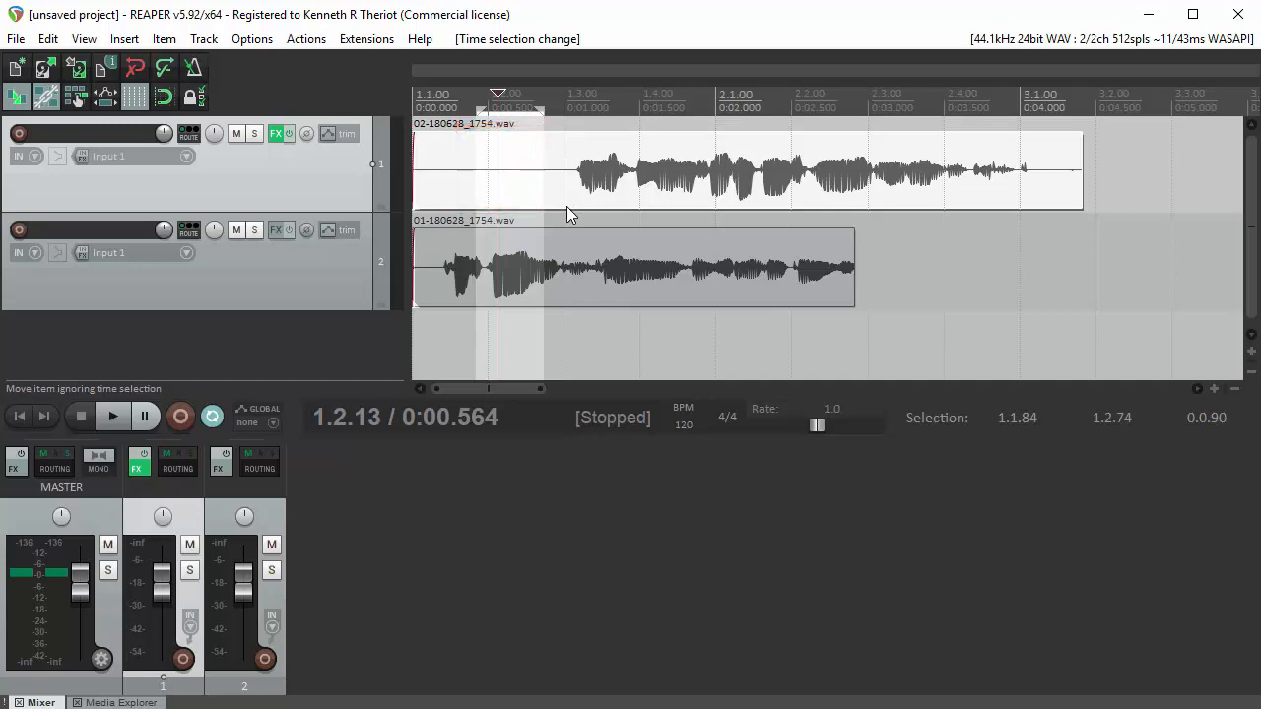
{"action": "left_click", "coordinate": [275, 134]}
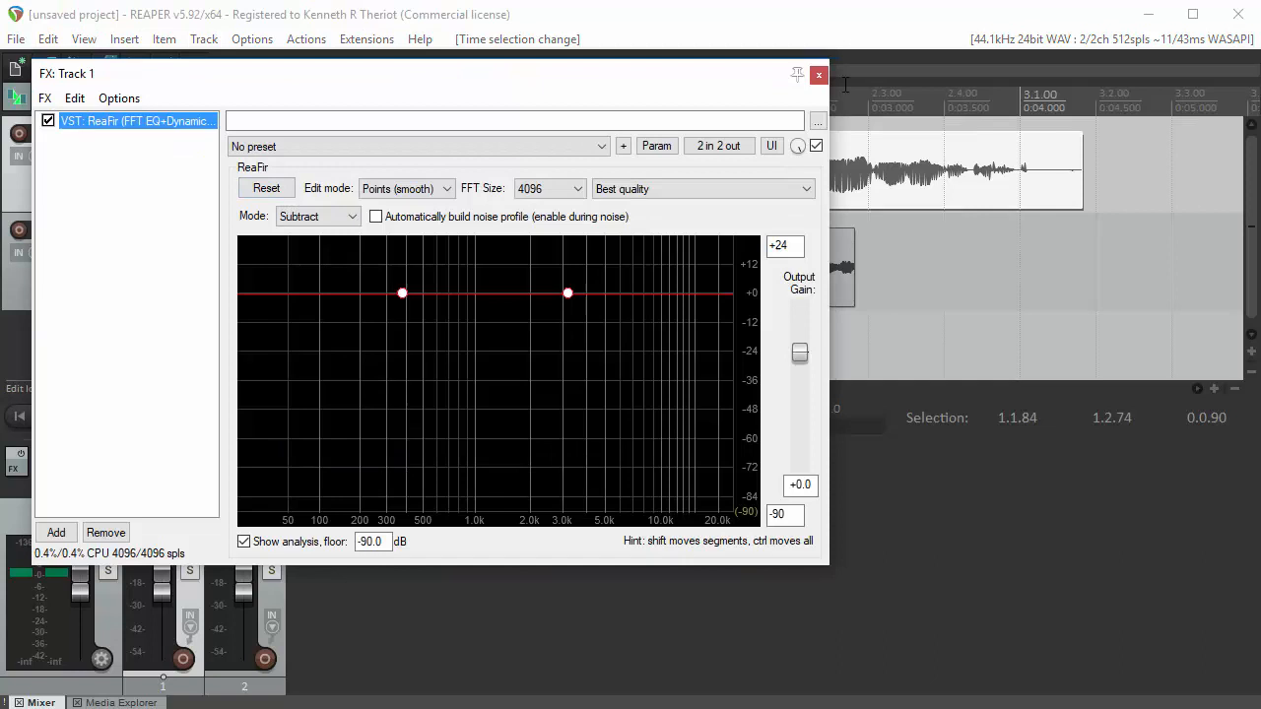
{"action": "left_click", "coordinate": [820, 75]}
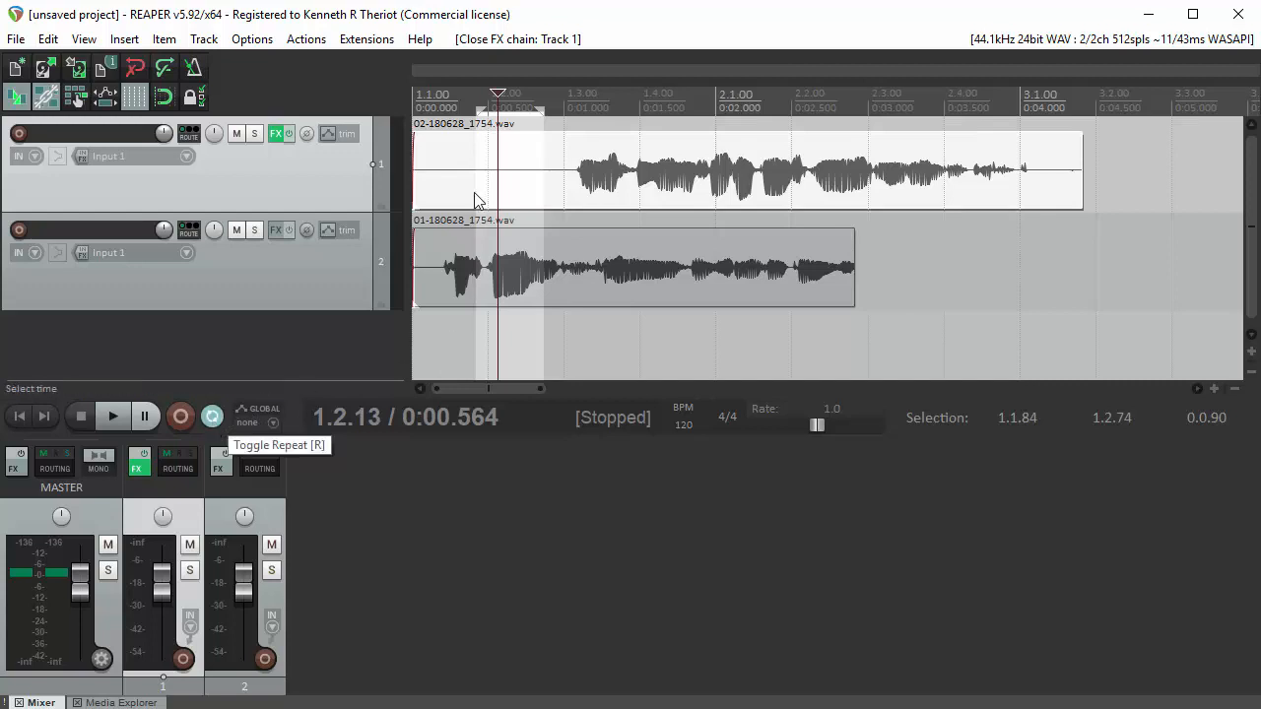
{"action": "mouse_move", "coordinate": [542, 118]}
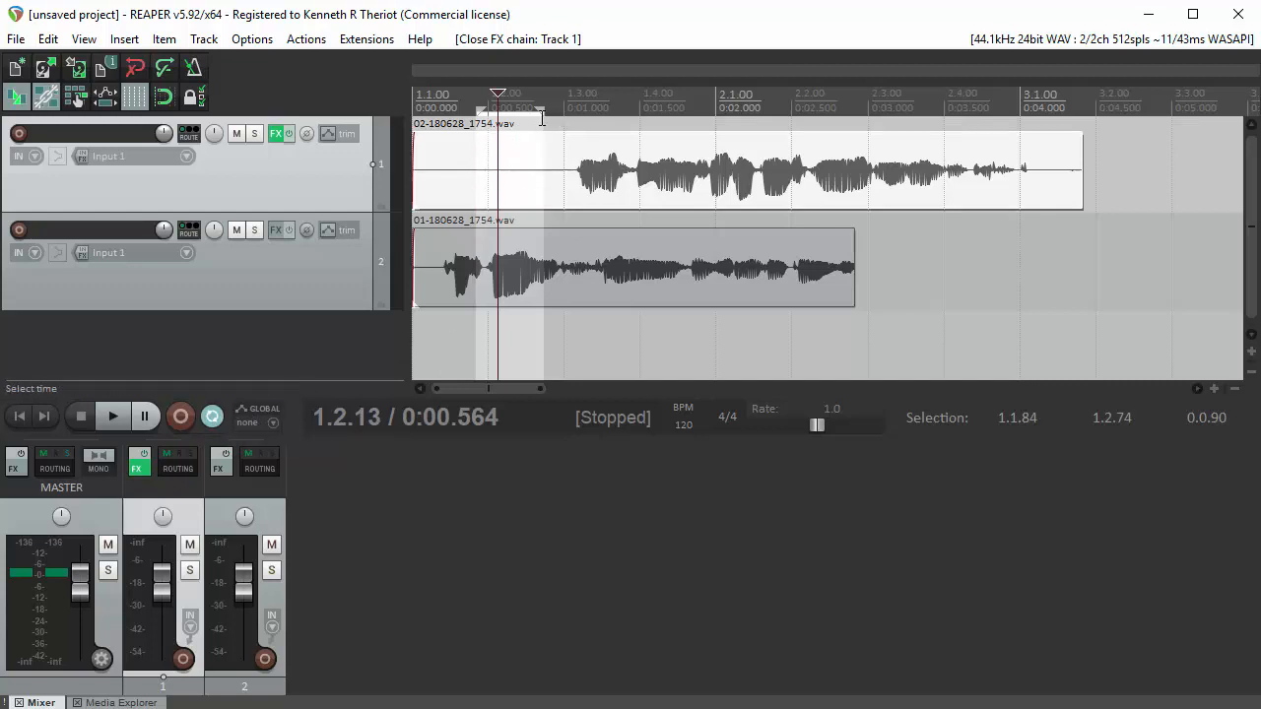
{"action": "left_click", "coordinate": [110, 418]}
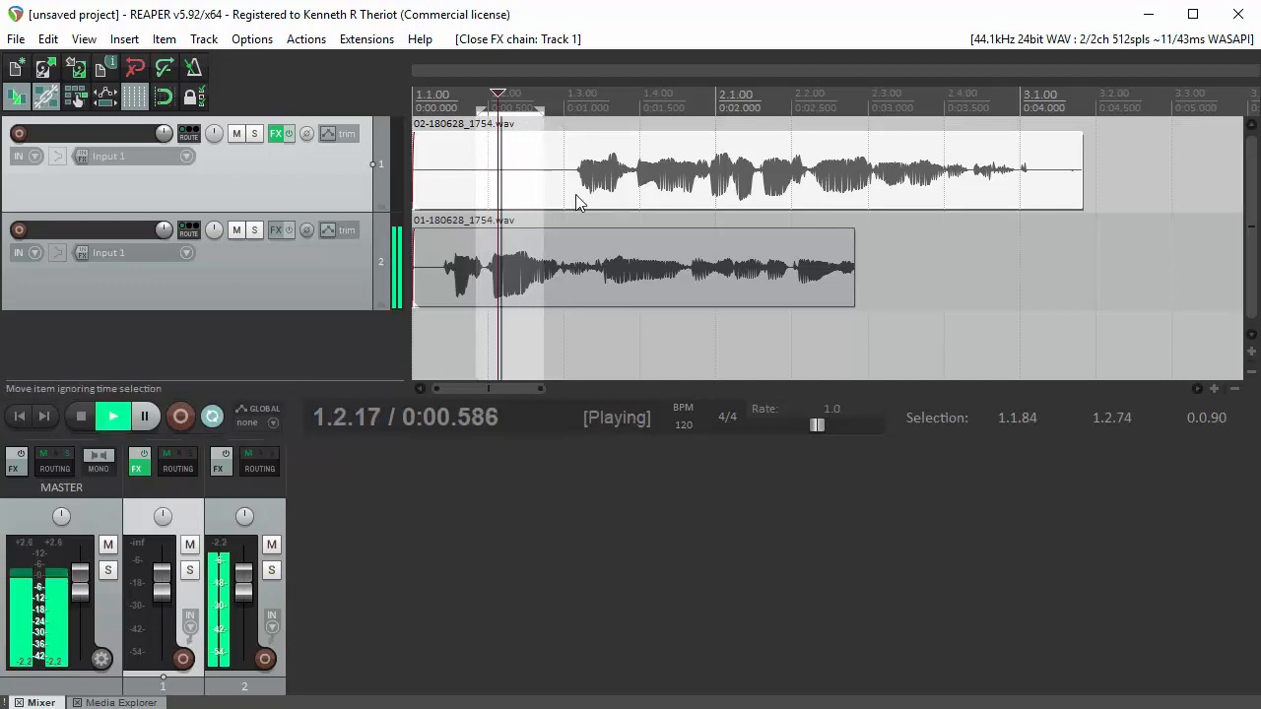
{"action": "left_click", "coordinate": [112, 416]}
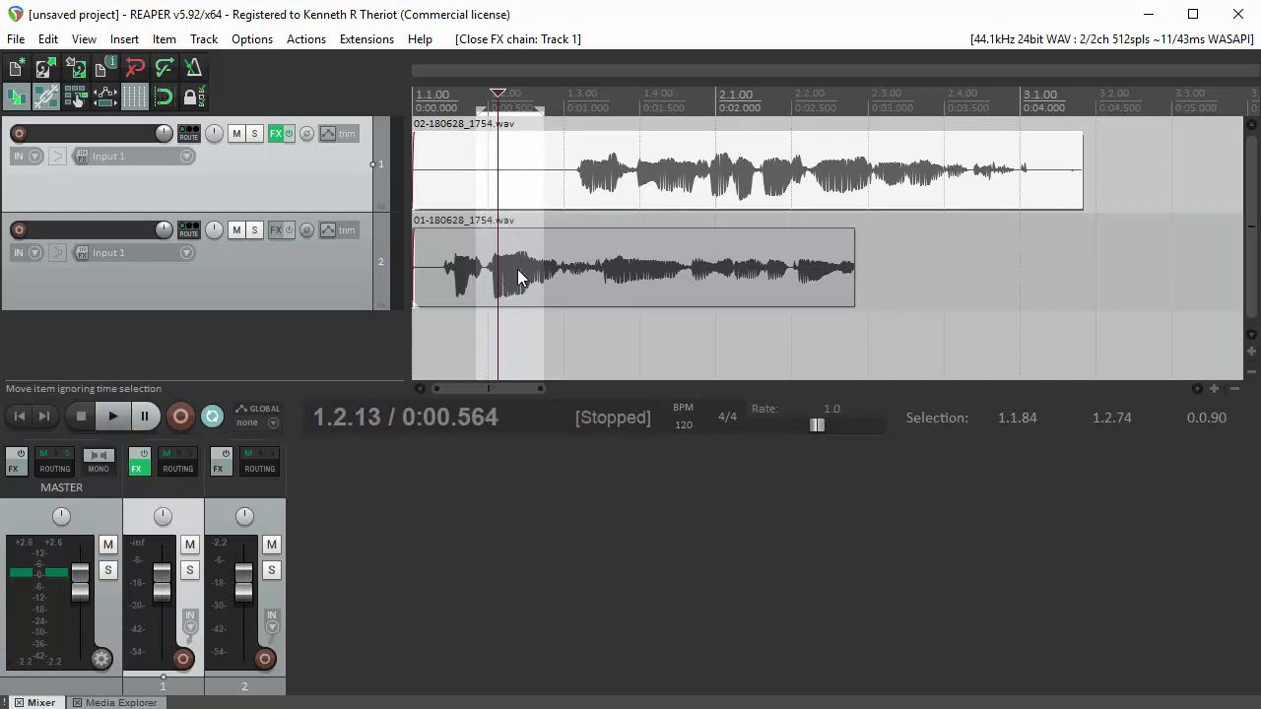
{"action": "mouse_move", "coordinate": [528, 244]}
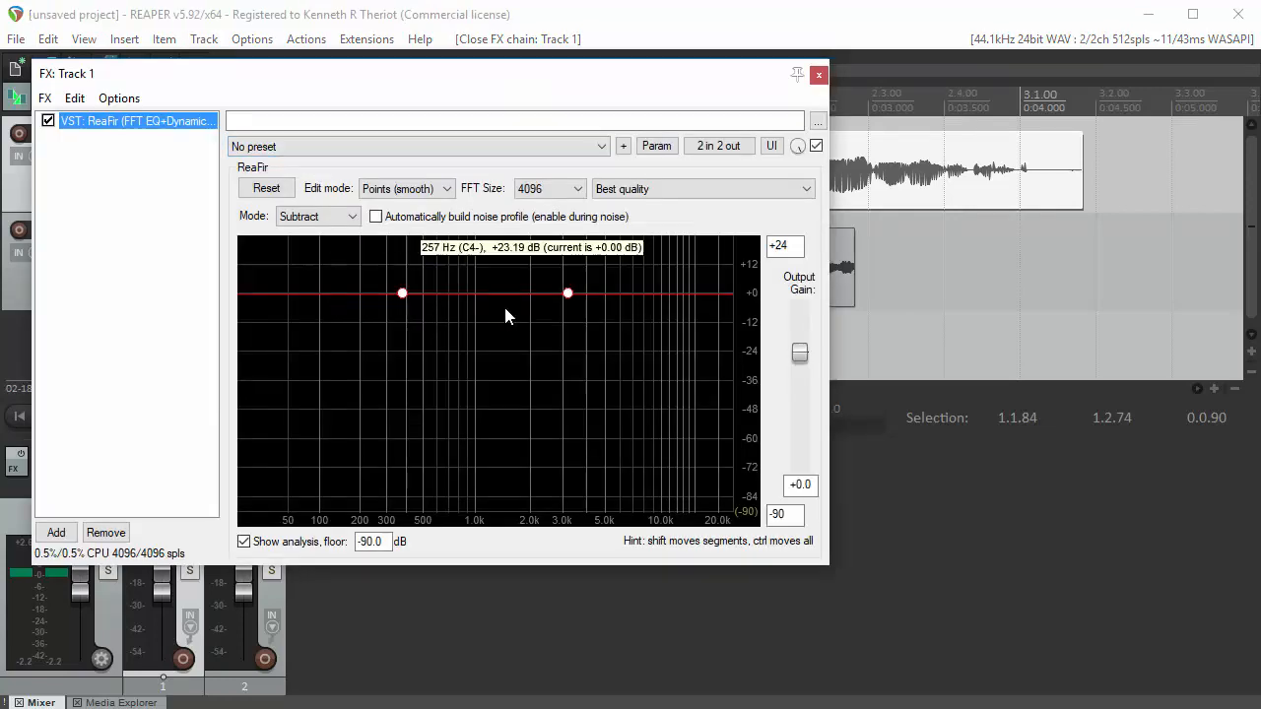
{"action": "left_click", "coordinate": [820, 75]}
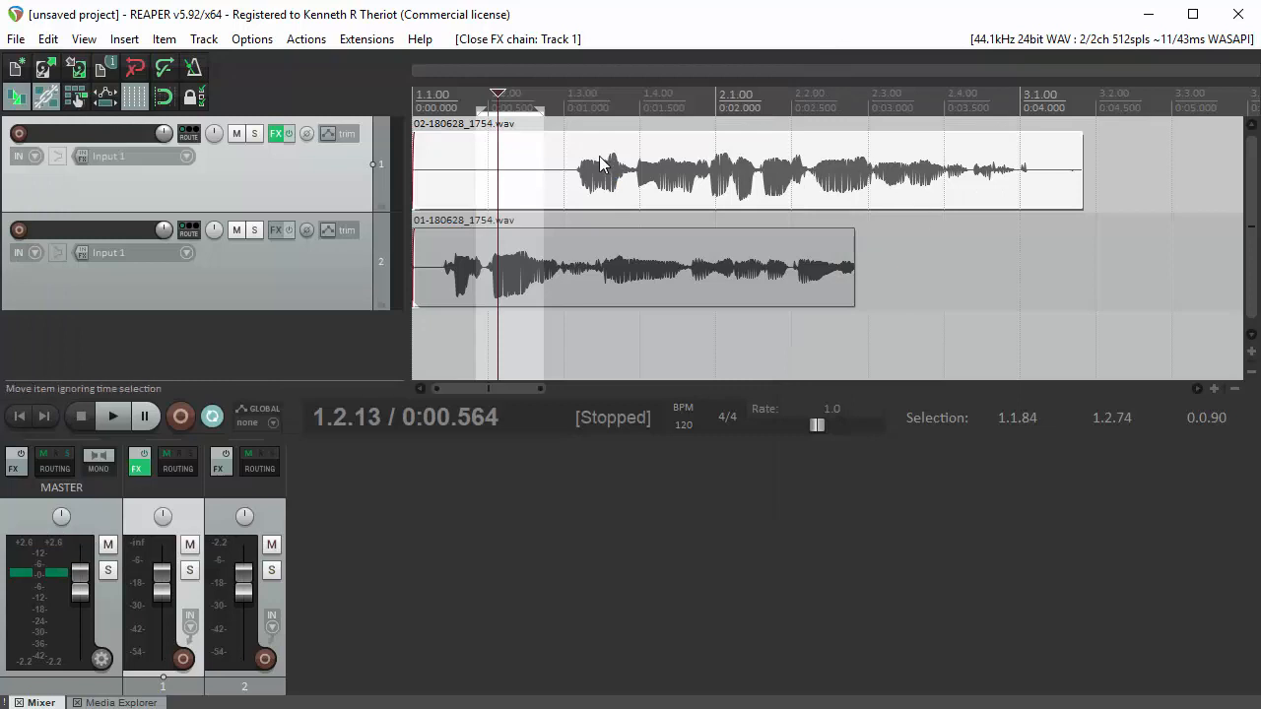
{"action": "mouse_move", "coordinate": [707, 169]}
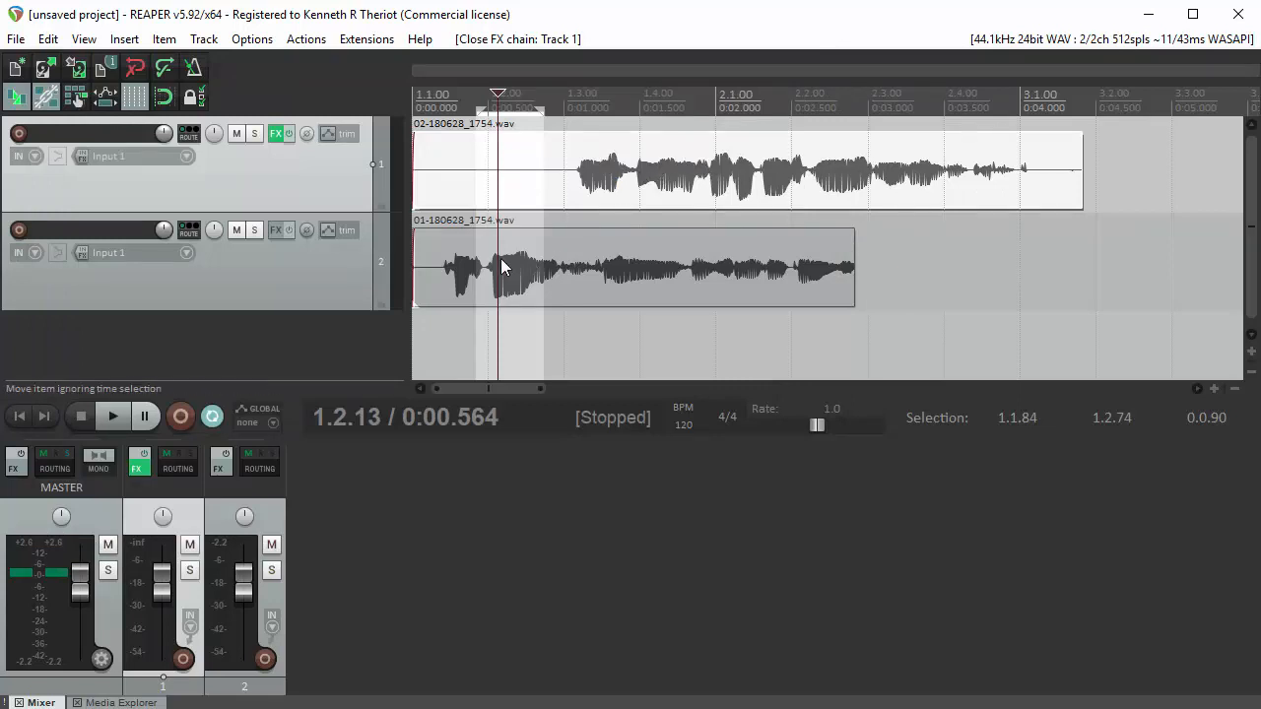
{"action": "mouse_move", "coordinate": [560, 339]}
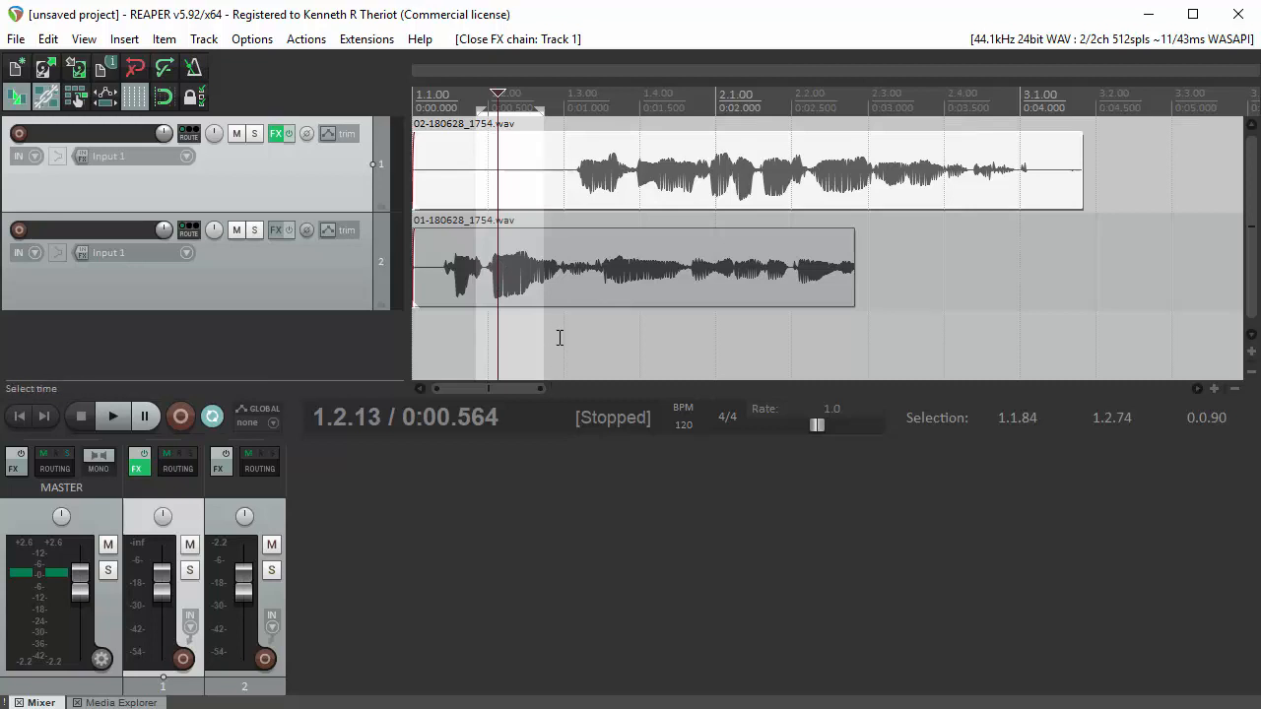
{"action": "mouse_move", "coordinate": [548, 361]}
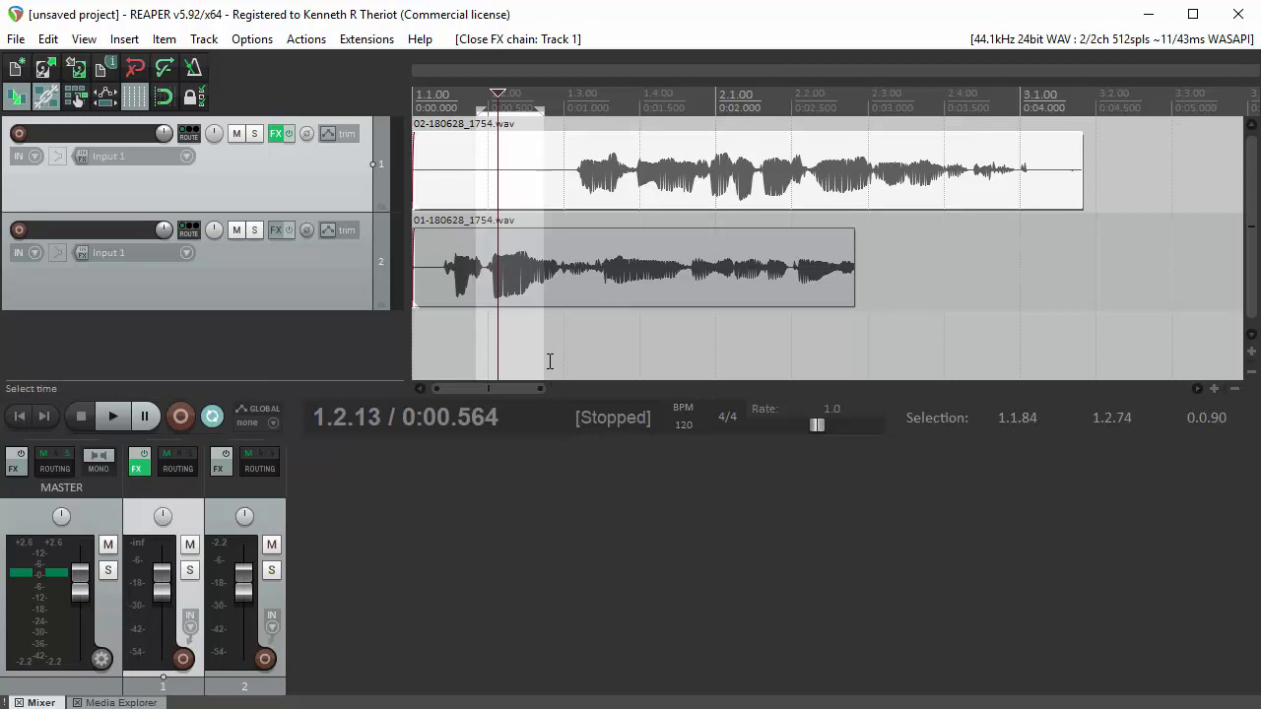
{"action": "mouse_move", "coordinate": [485, 153]}
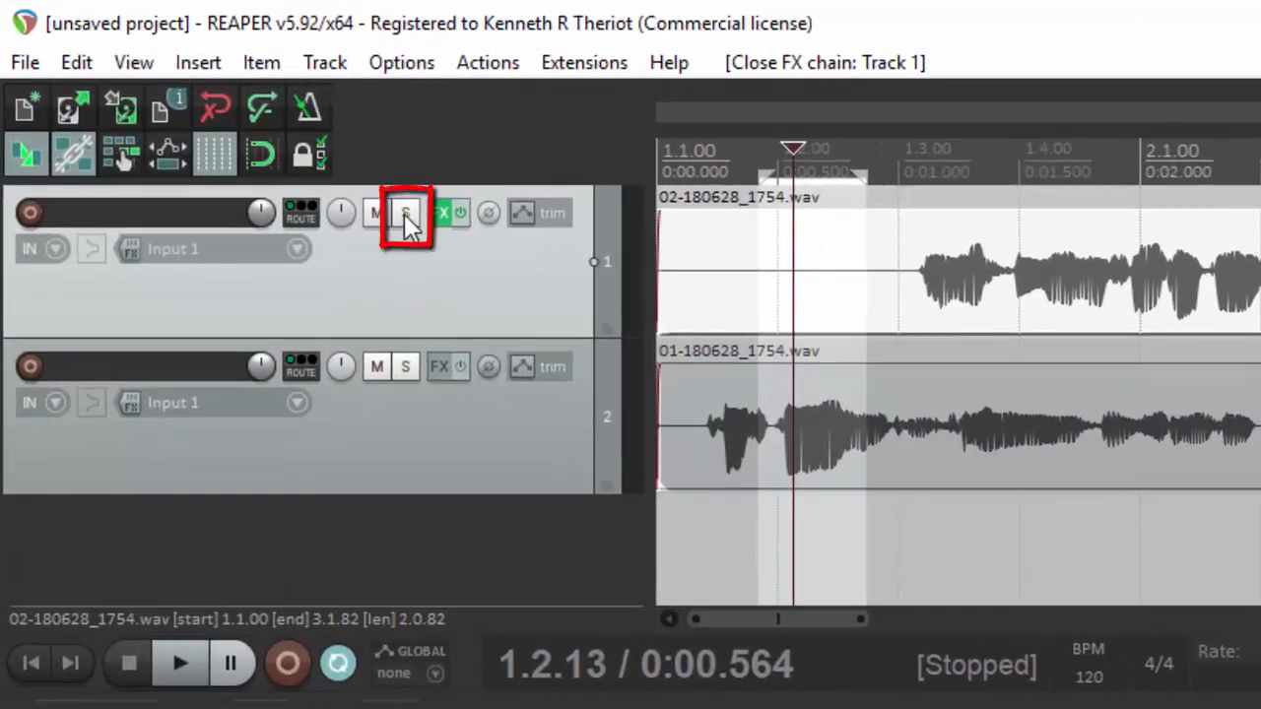
Solo track 1 so only its audio is heard.
{"action": "left_click", "coordinate": [406, 212]}
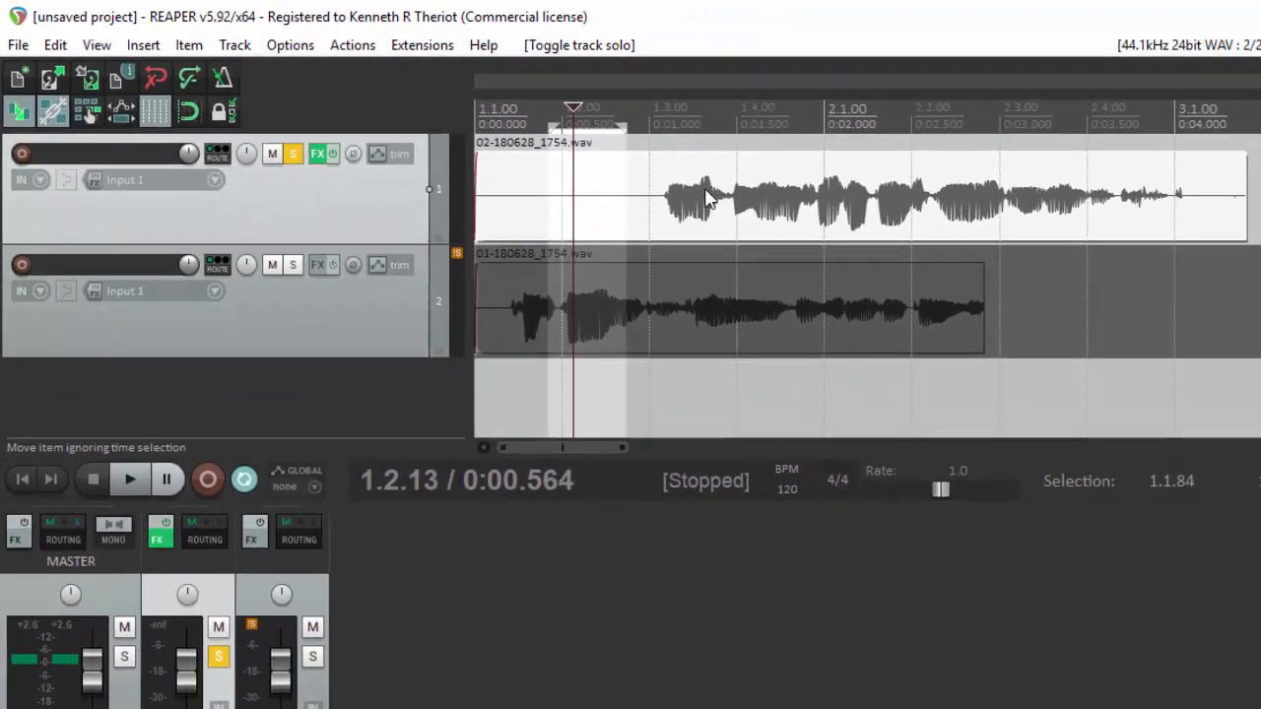
{"action": "mouse_move", "coordinate": [587, 296]}
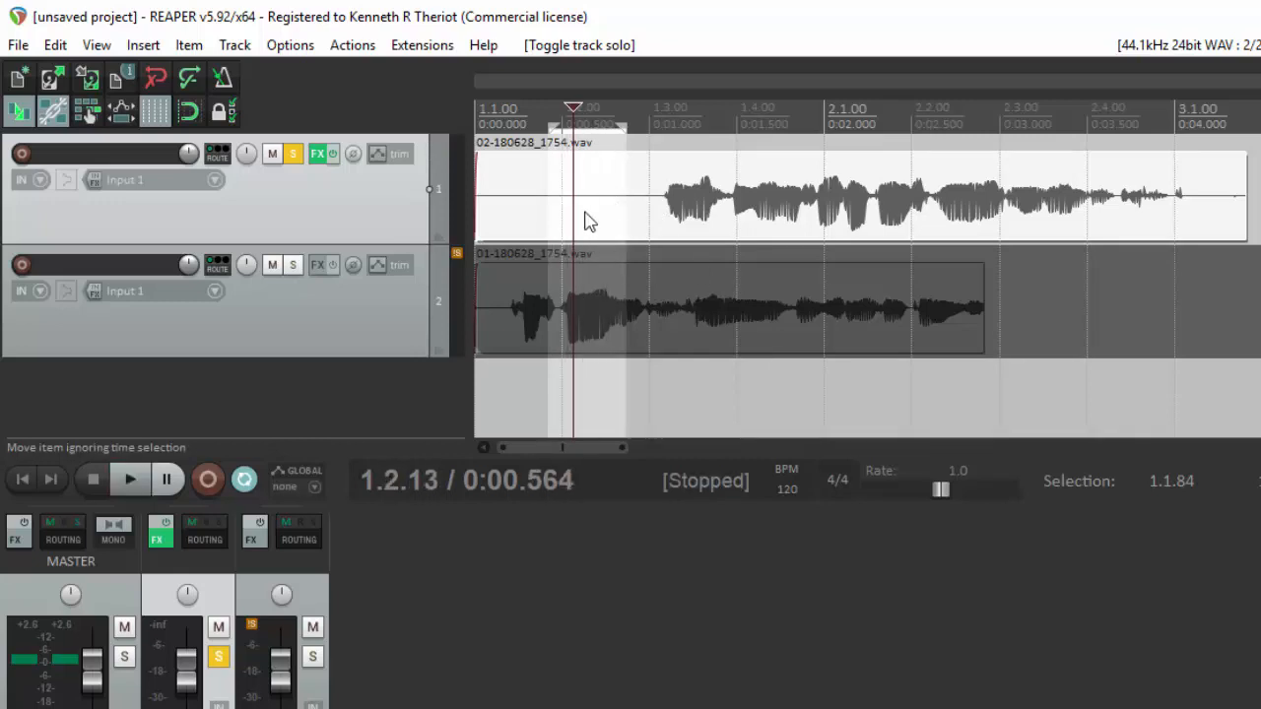
{"action": "mouse_move", "coordinate": [595, 205]}
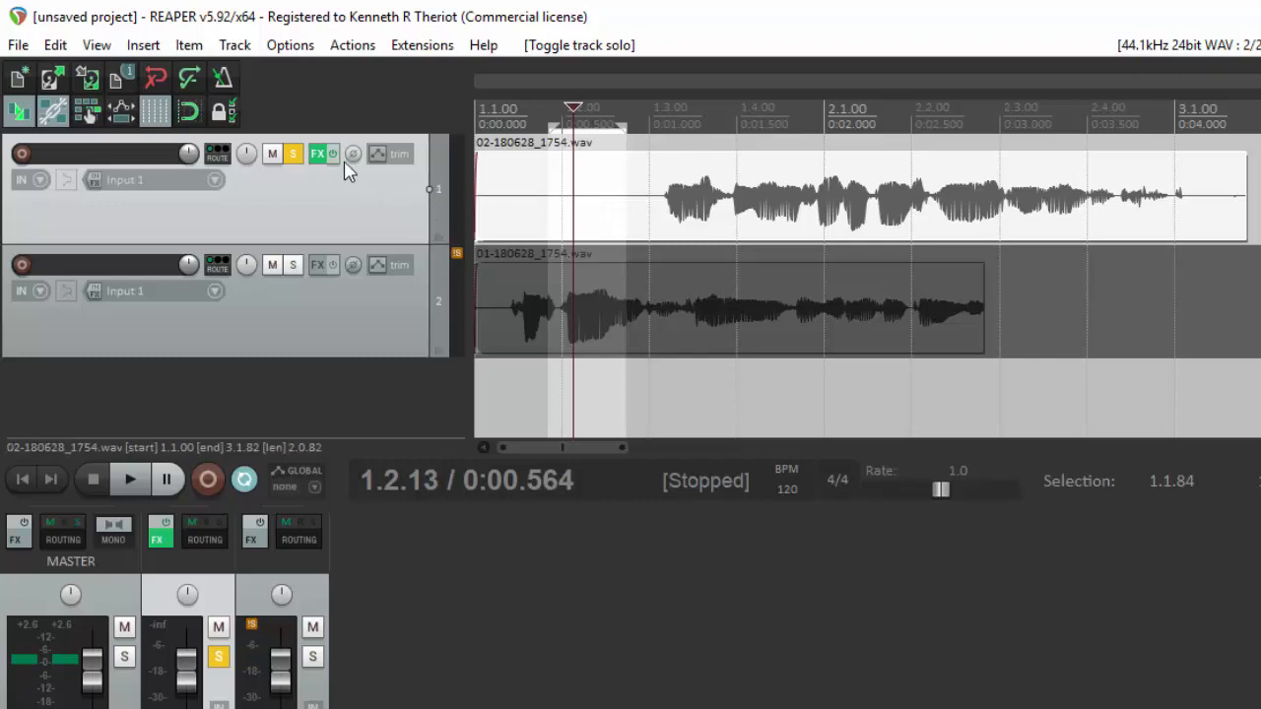
Enable automatic noise-profile building in track 1's ReaFir (Subtract mode) and dismiss its window.
{"action": "left_click", "coordinate": [317, 153]}
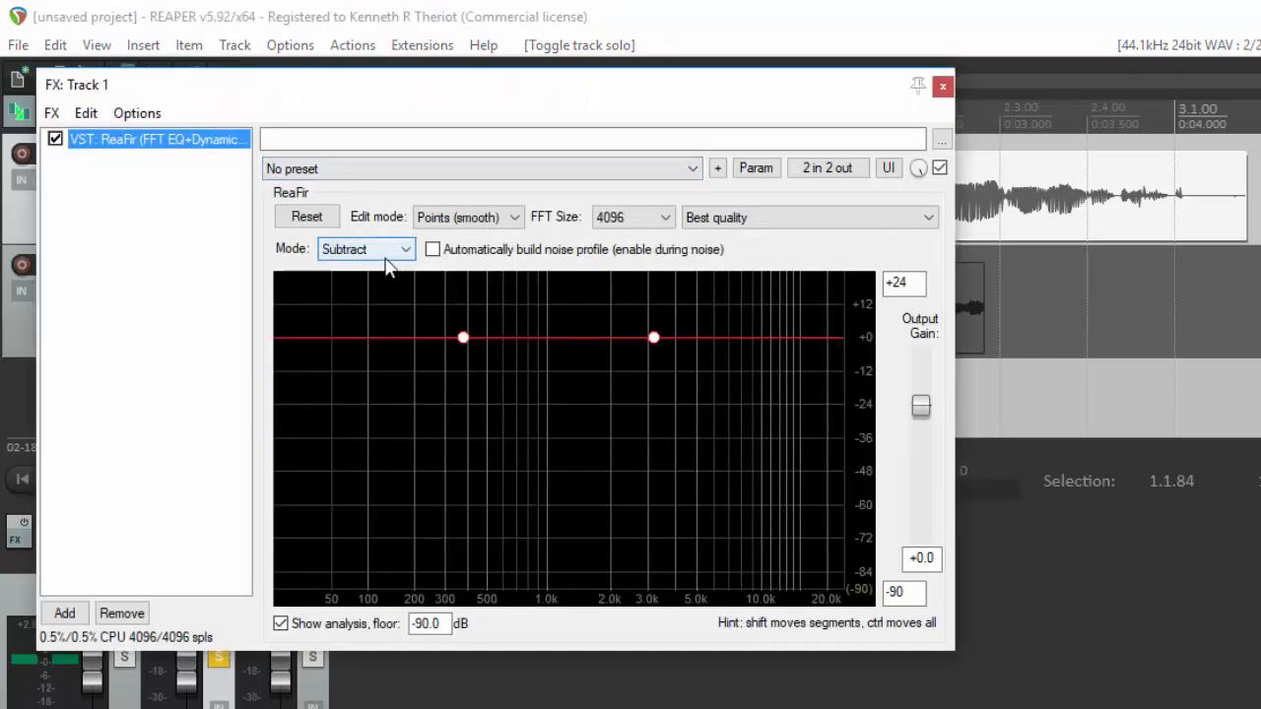
{"action": "left_click", "coordinate": [434, 248]}
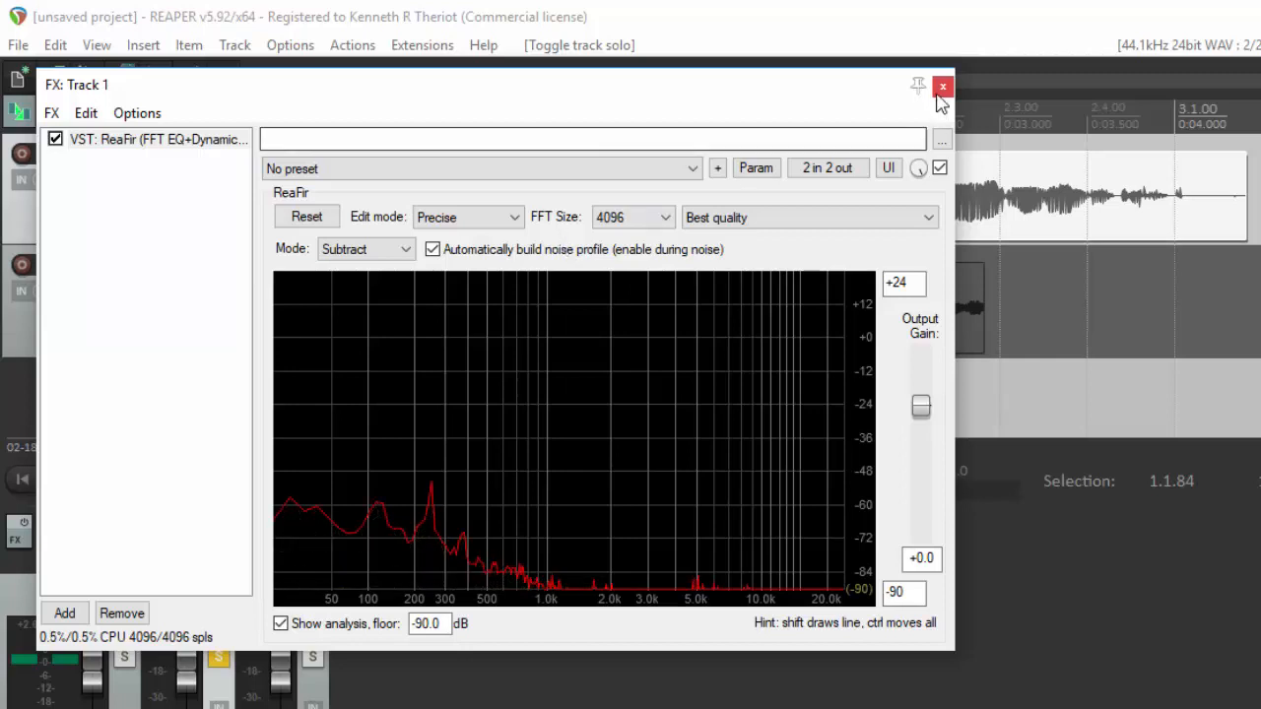
{"action": "left_click", "coordinate": [942, 87]}
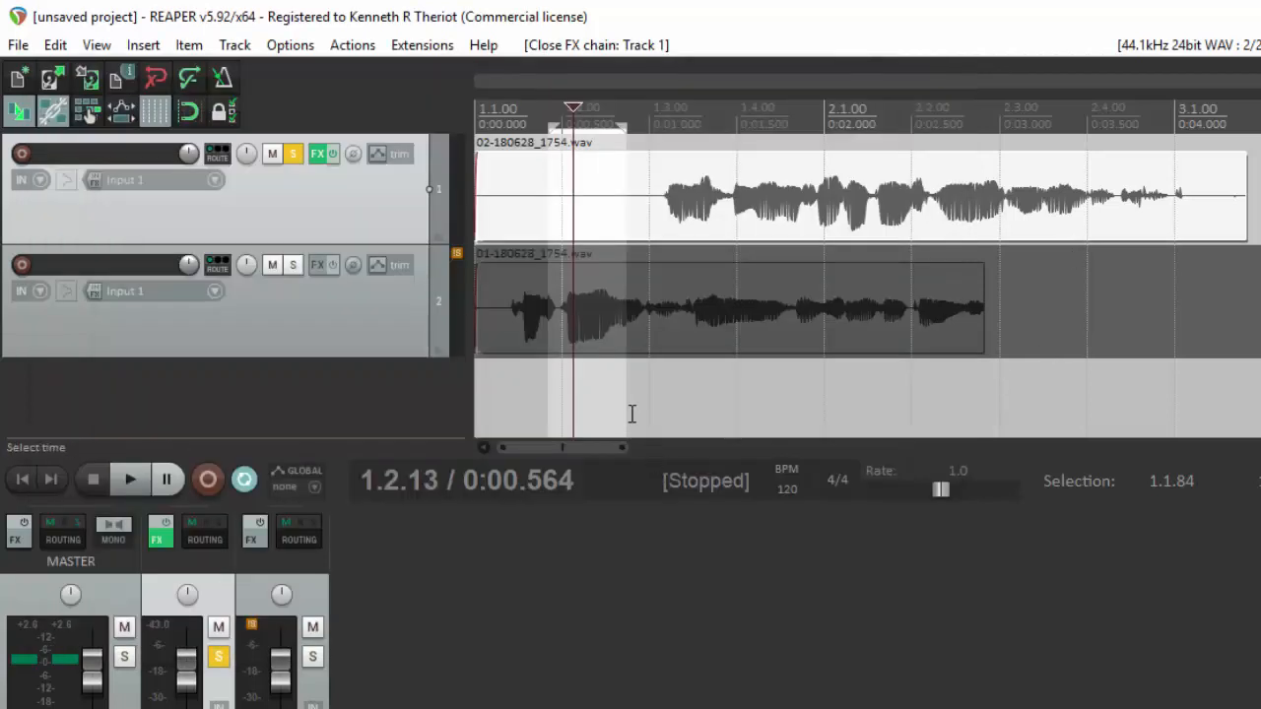
{"action": "mouse_move", "coordinate": [626, 388]}
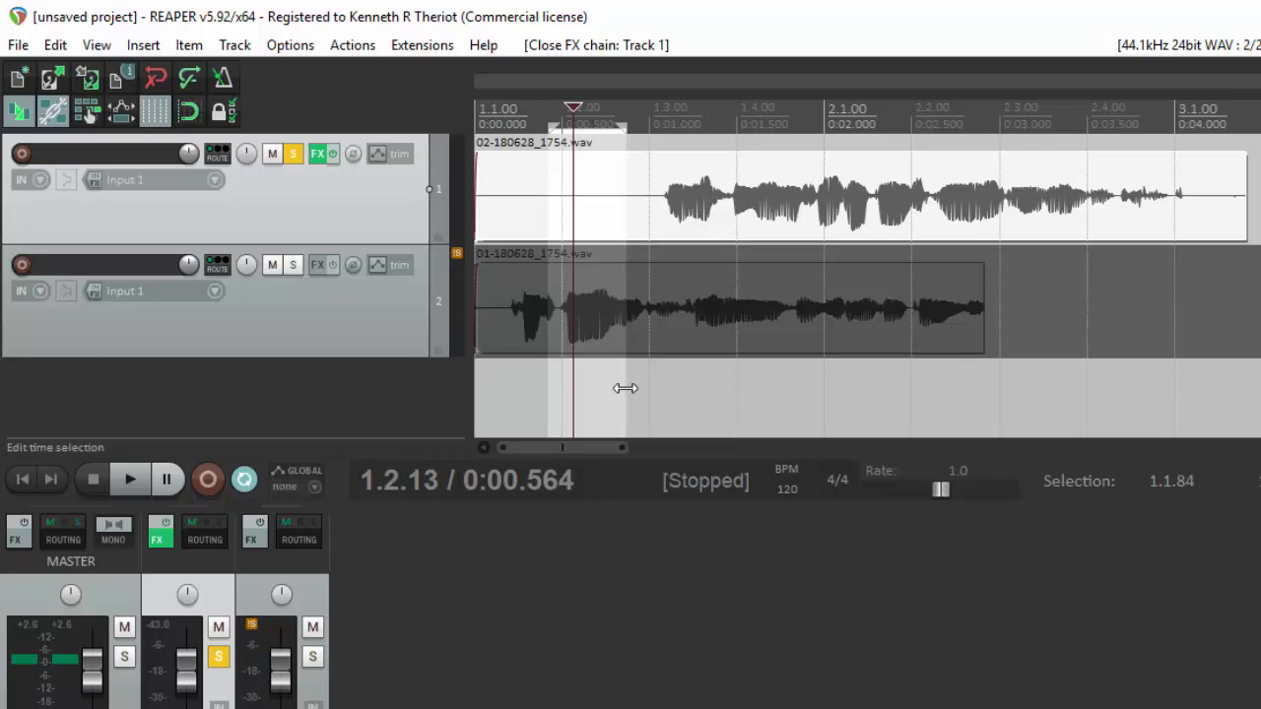
{"action": "mouse_move", "coordinate": [661, 400]}
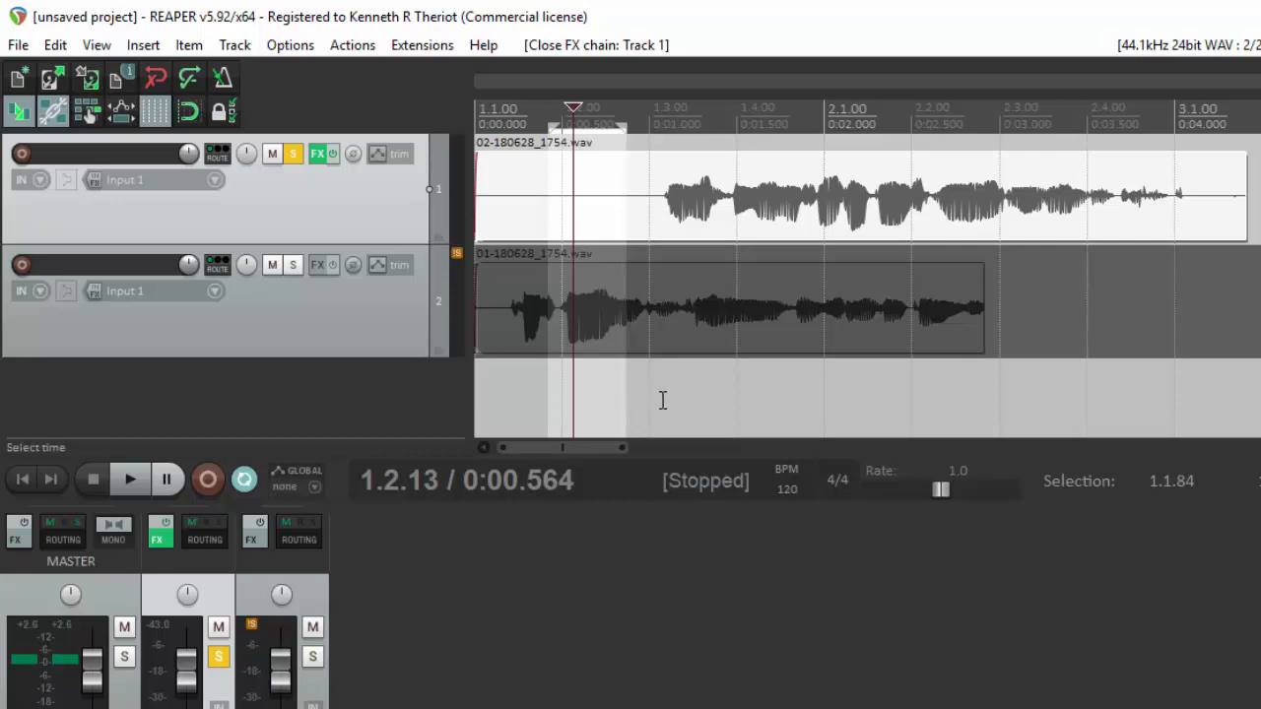